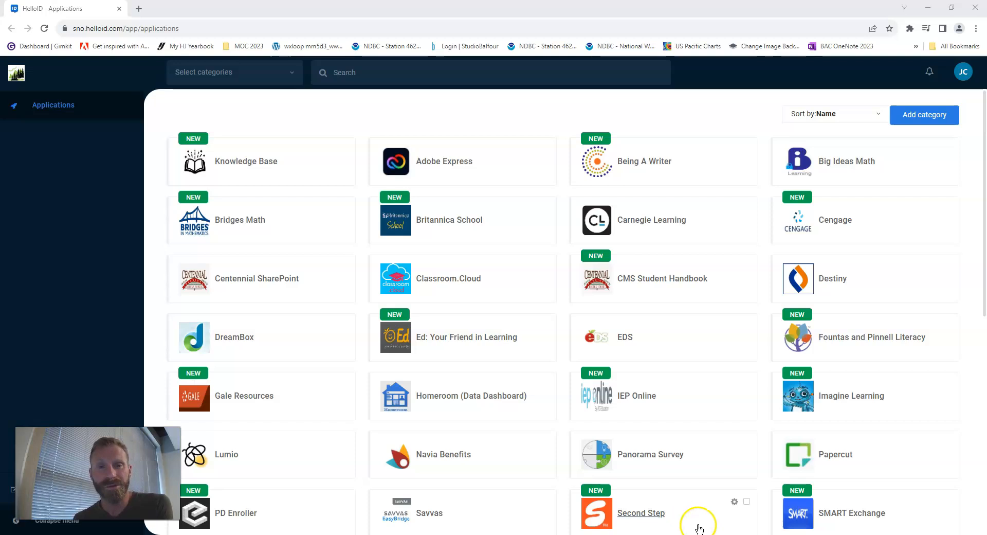
Browse down the HelloID Applications page to the Favorites group with the Office 365 tile.
scroll("down", 3)
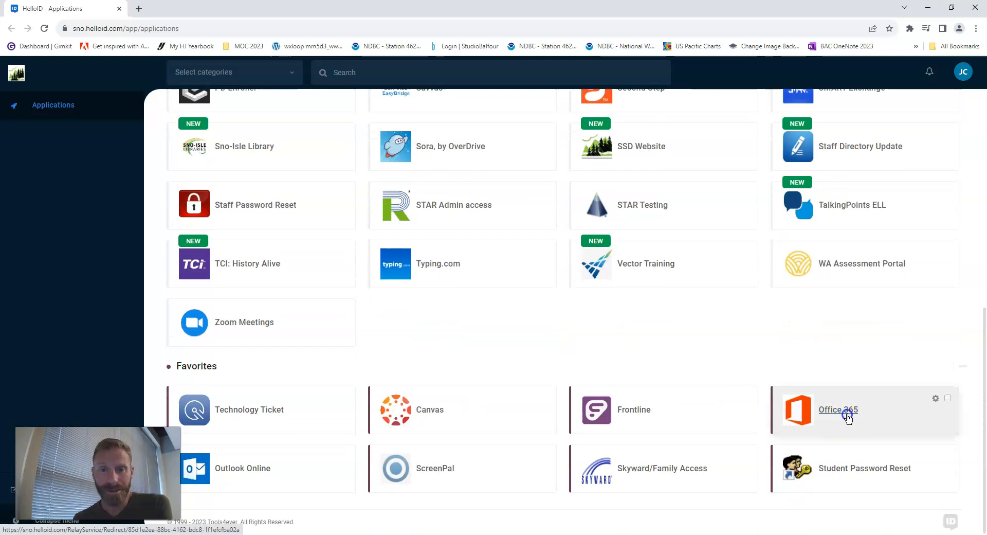
Launch Office 365 from the HelloID favourites to reach OneDrive's My files.
left_click(838, 409)
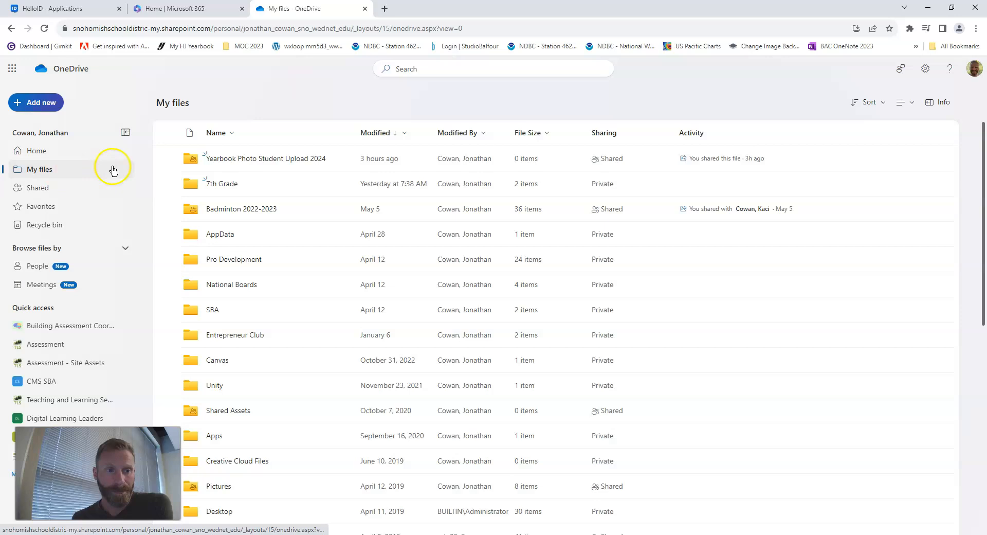
mouse_move(264, 159)
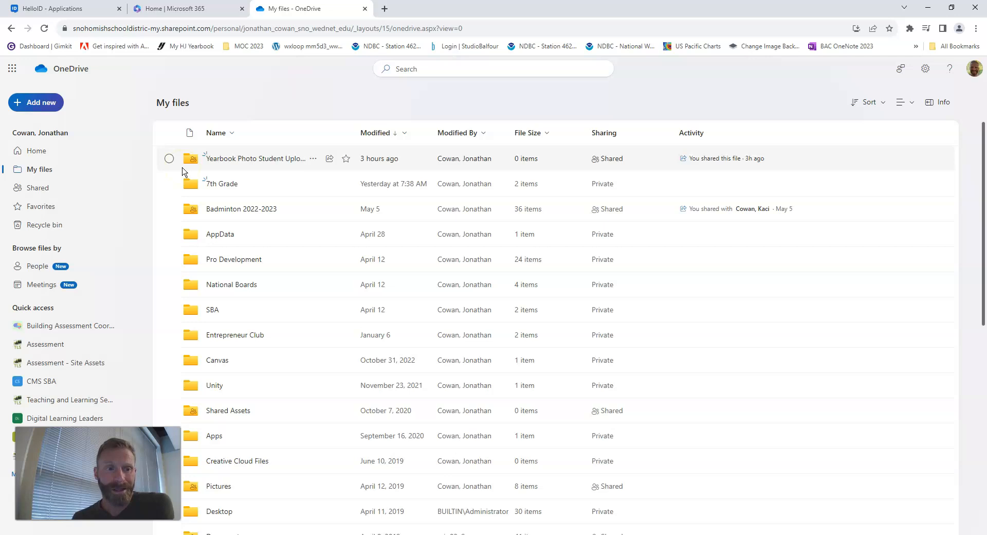
Share the 7th Grade folder with its organization link kept at Can view access.
left_click(168, 183)
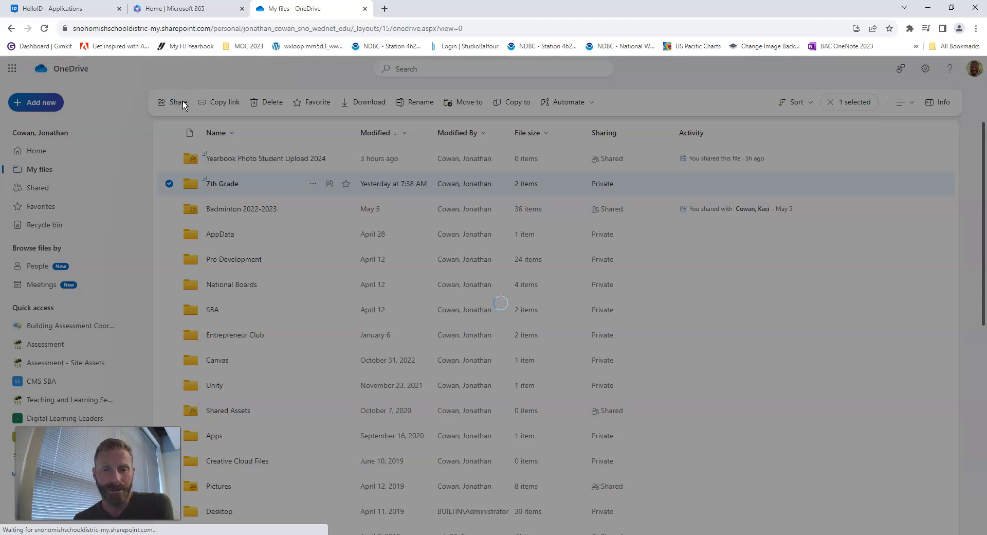
left_click(177, 102)
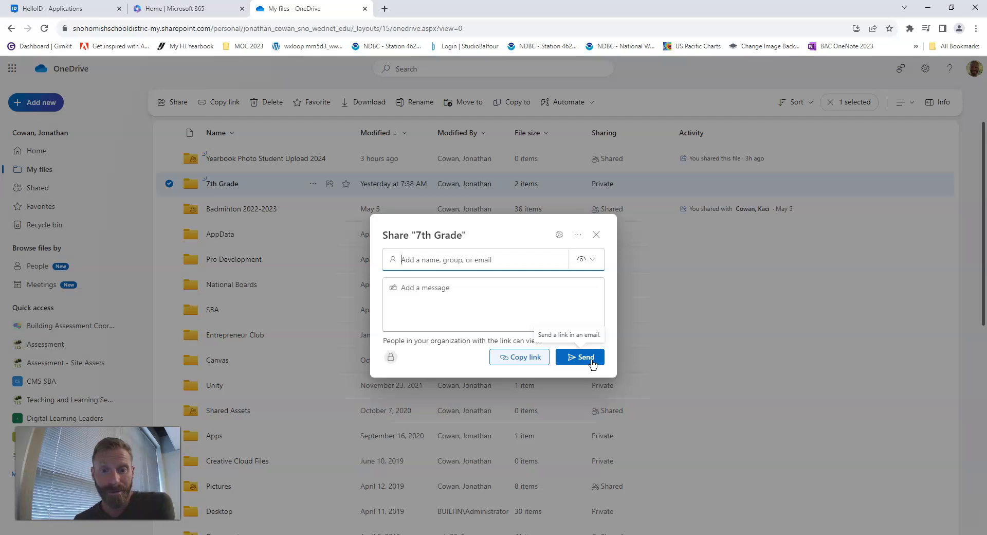
left_click(587, 259)
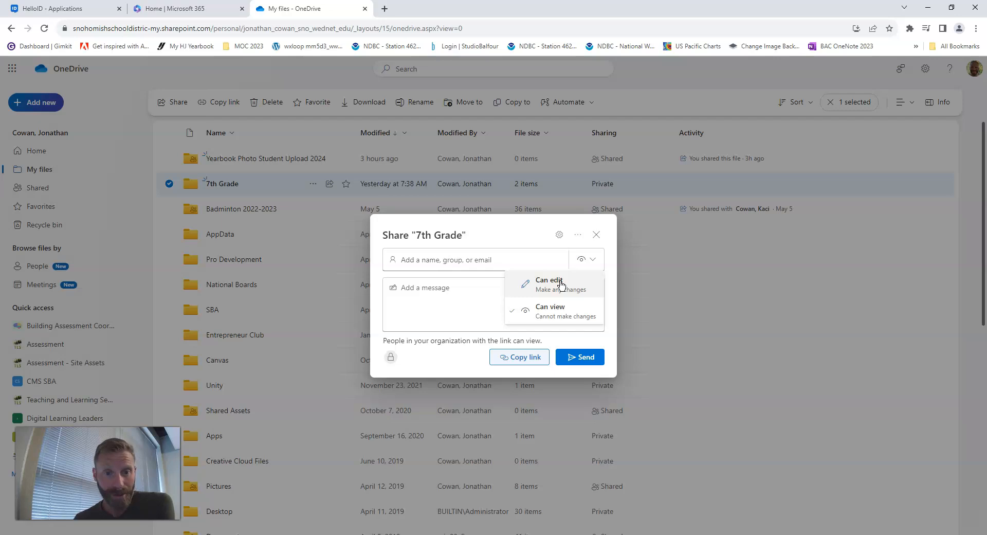
mouse_move(549, 312)
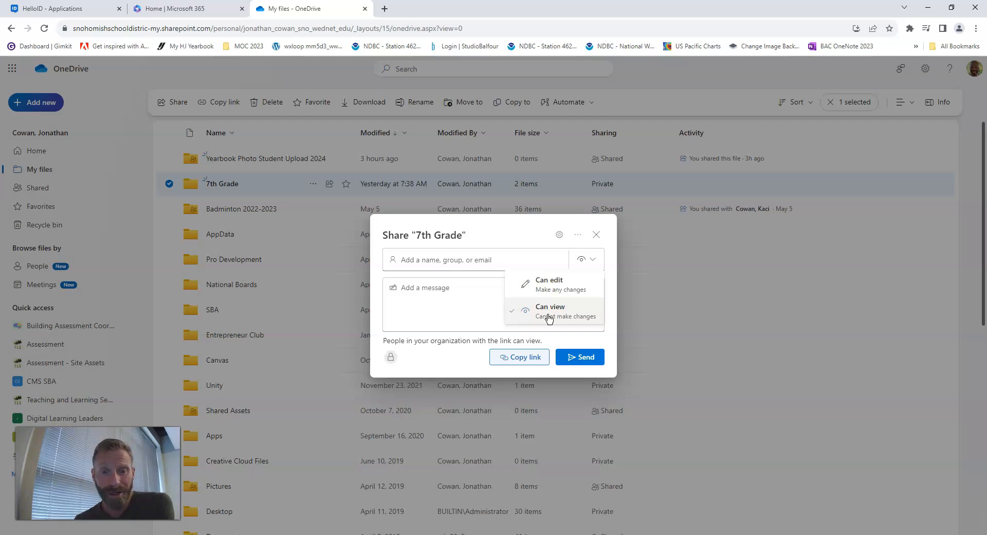
left_click(596, 234)
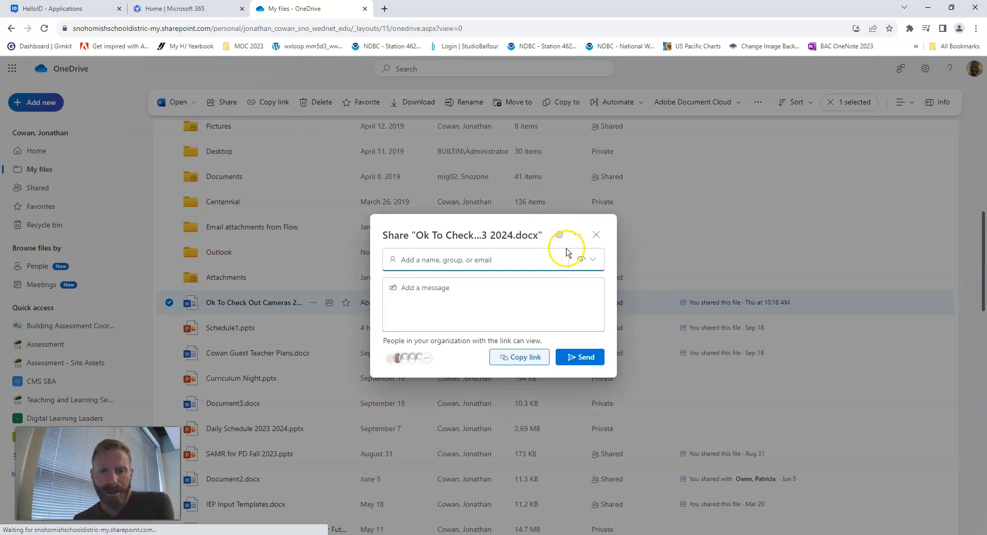
Review the link permission choices for the Ok To Check Out Cameras document and leave them unchanged.
left_click(584, 260)
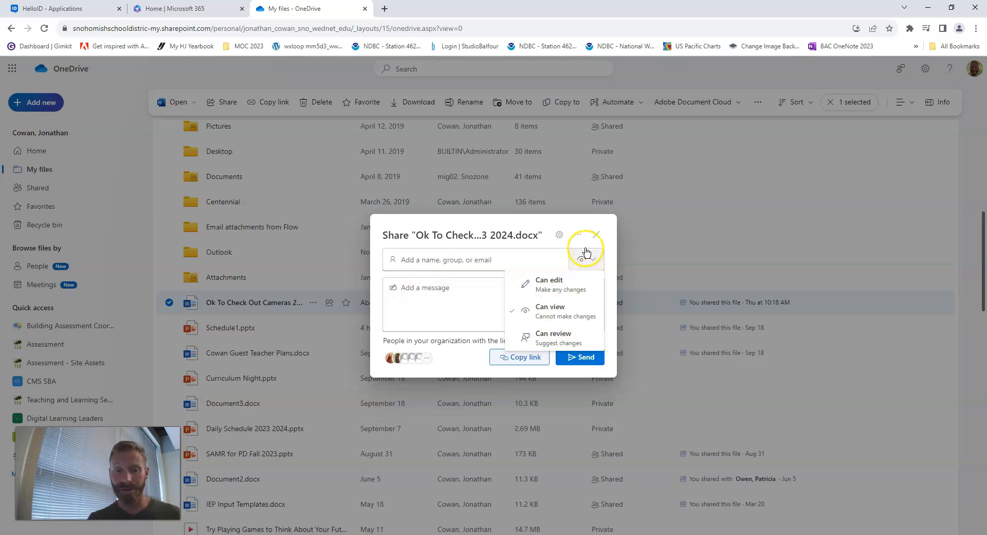
left_click(586, 243)
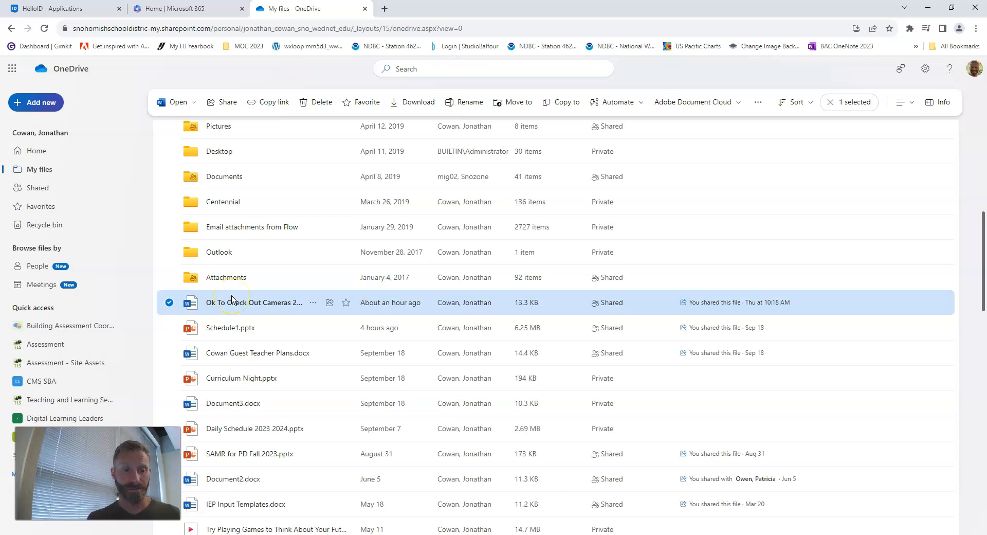
mouse_move(245, 238)
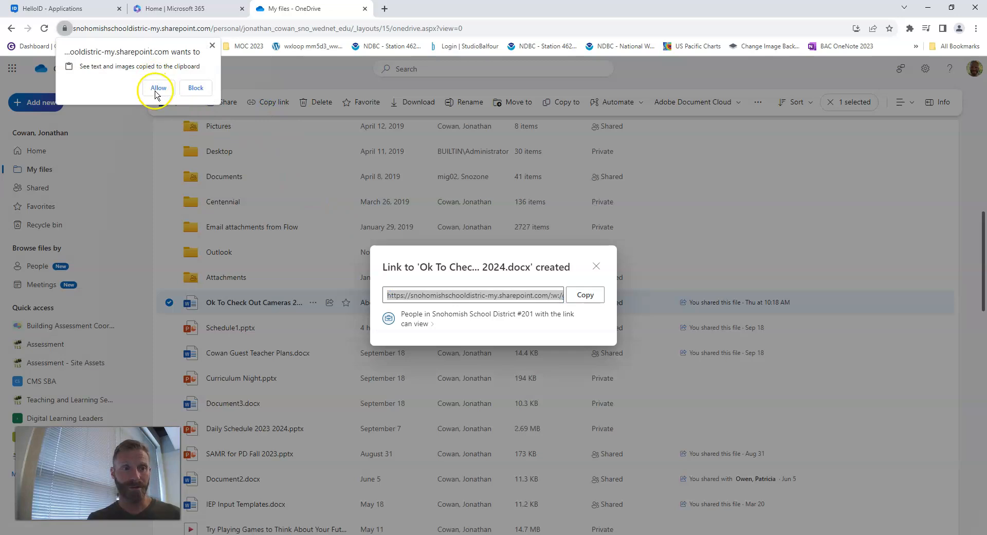
Allow the browser to copy the document's view-only organization link to the clipboard.
left_click(584, 295)
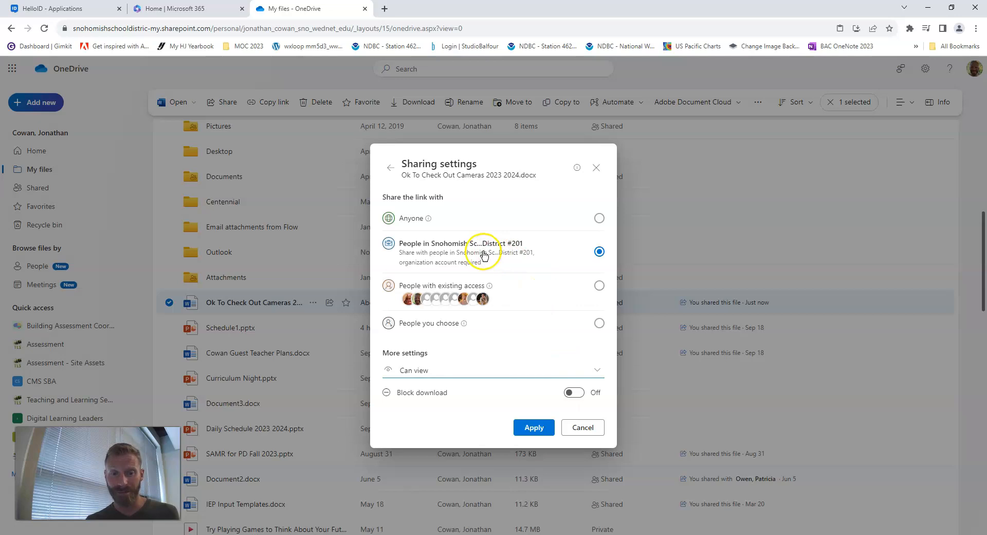
Apply the Snohomish School District #201 audience and copy the view-only document link.
left_click(534, 427)
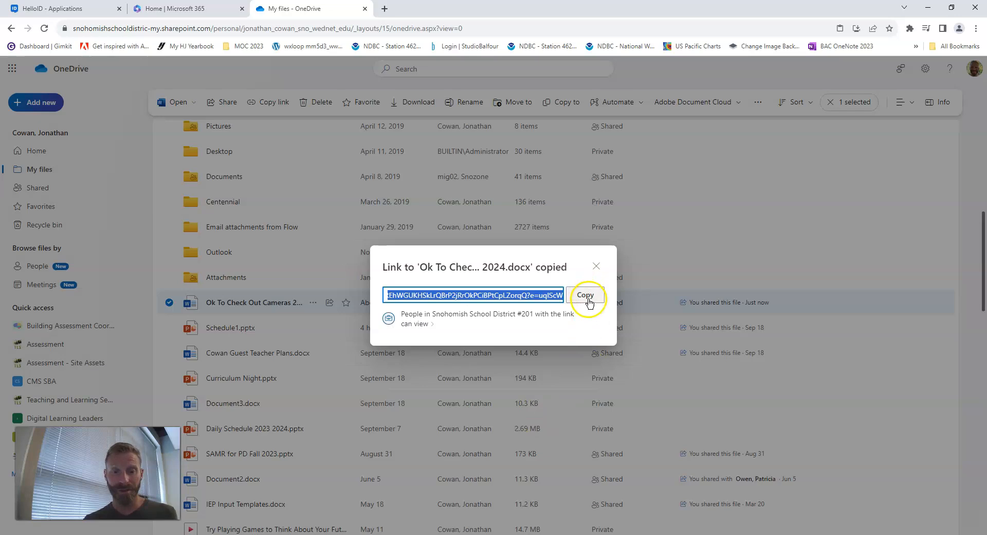
left_click(585, 295)
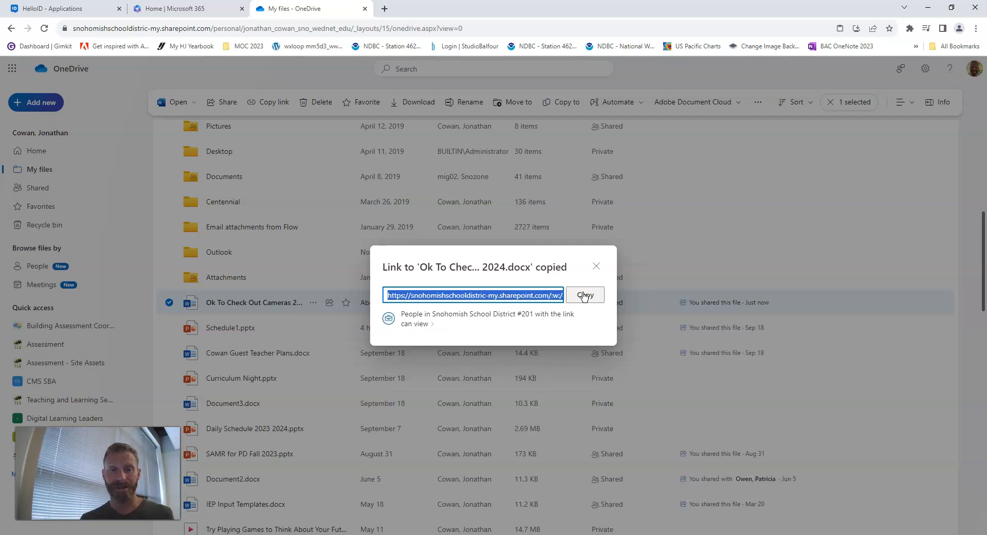
left_click(584, 295)
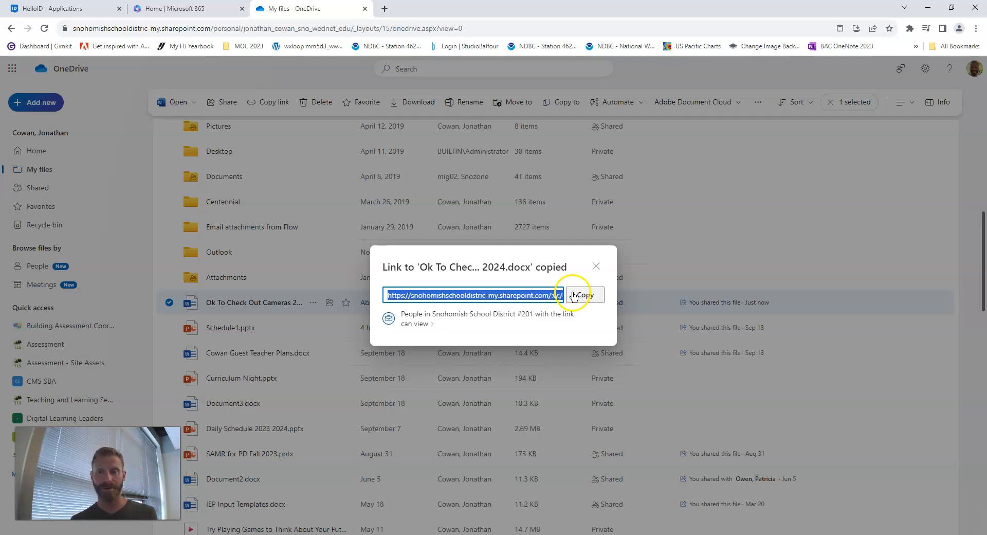